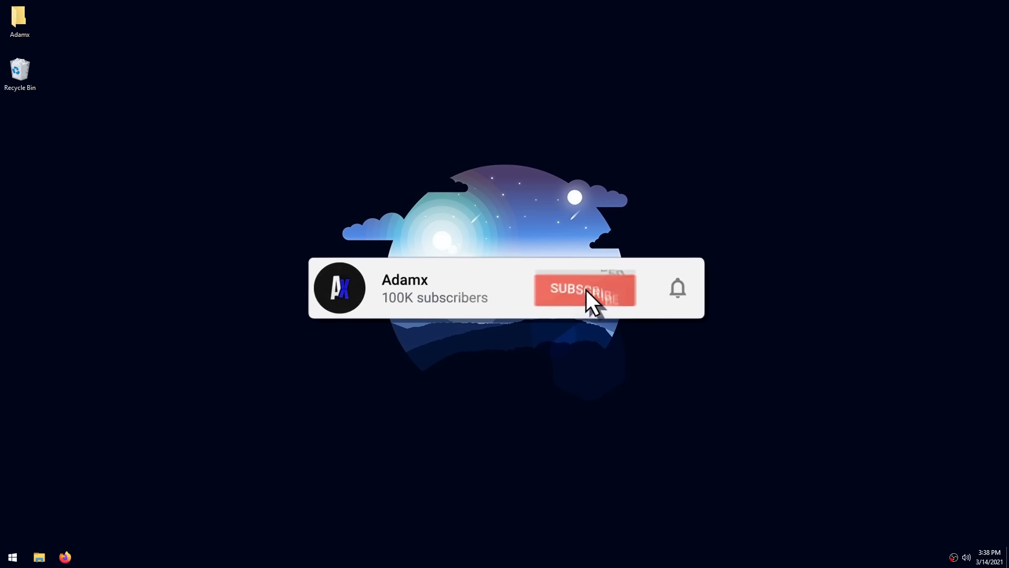
- Launch Registry Editor by running 'regedit' from the Run dialog
{"action": "left_click", "coordinate": [584, 291]}
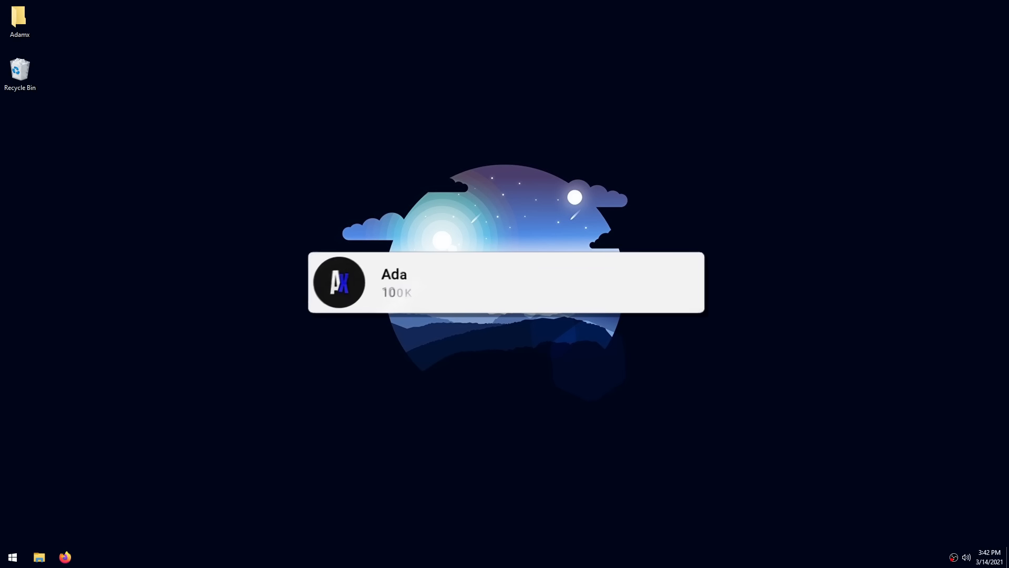
{"action": "left_click", "coordinate": [674, 285]}
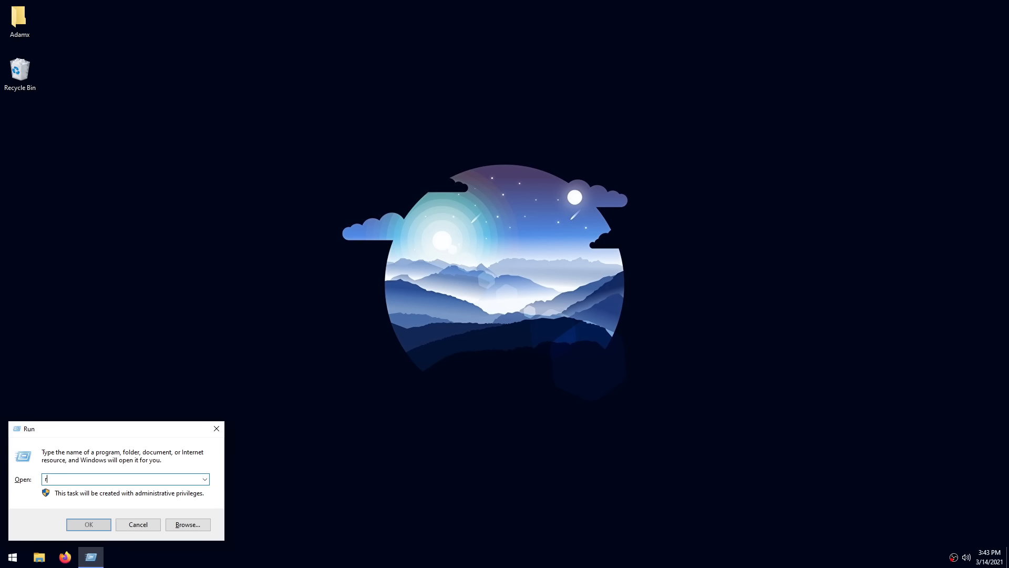
{"action": "type", "text": "egedit"}
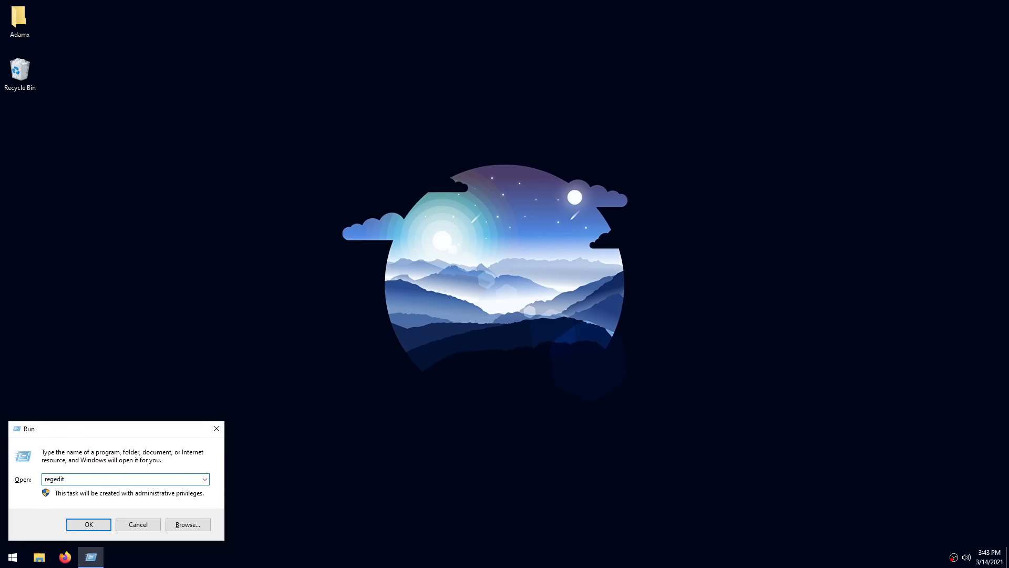
{"action": "left_click", "coordinate": [88, 524]}
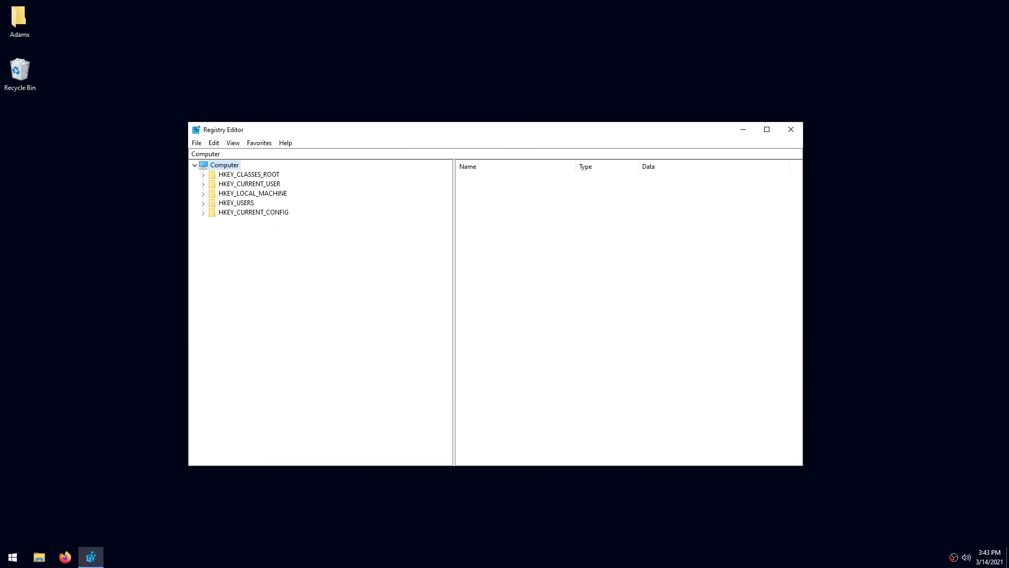
{"action": "mouse_move", "coordinate": [625, 326]}
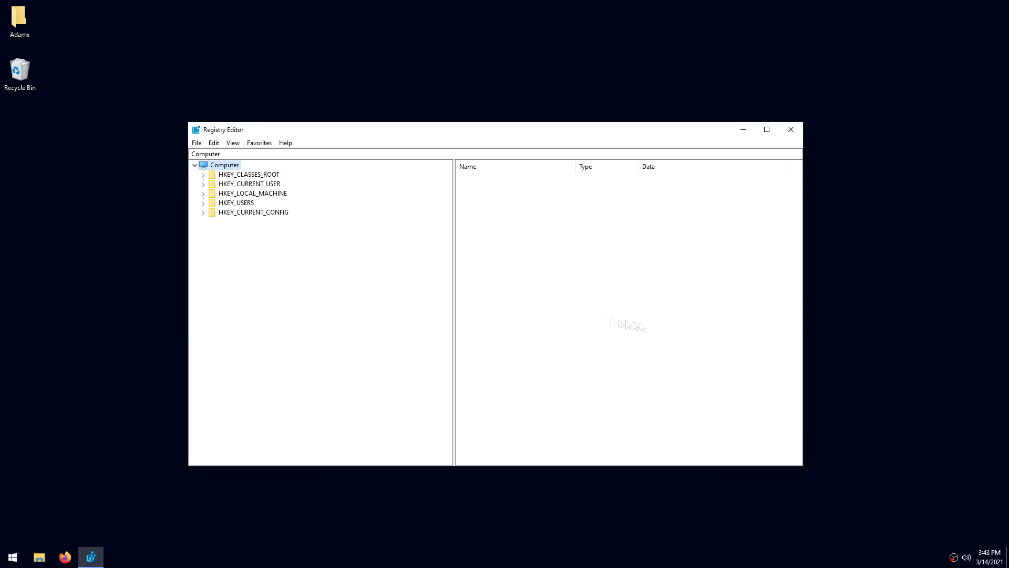
- Navigate HKEY_LOCAL_MACHINE > SYSTEM > CurrentControlSet > Control > Session Manager > Memory Management
{"action": "left_click", "coordinate": [252, 193]}
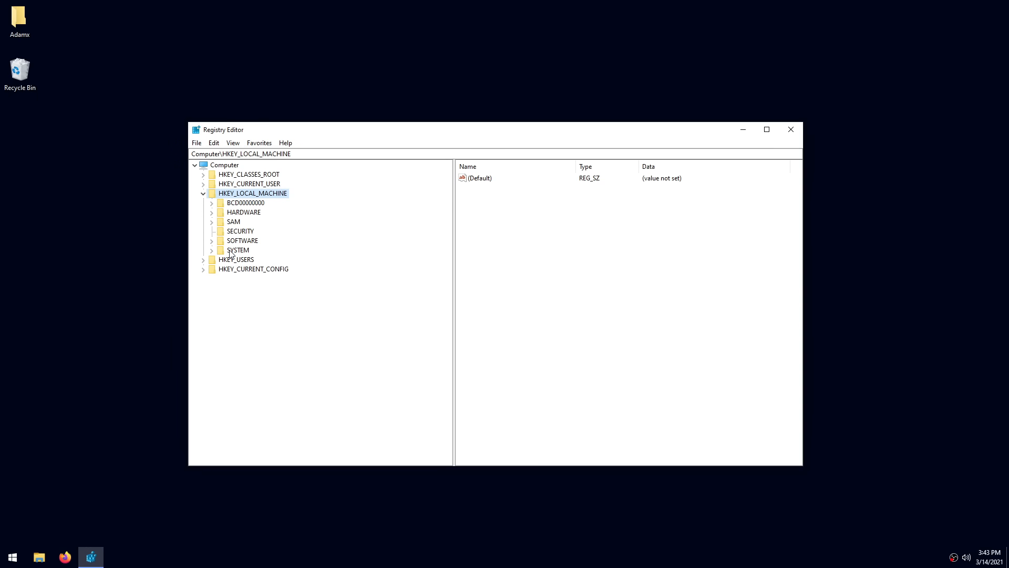
{"action": "left_click", "coordinate": [237, 250]}
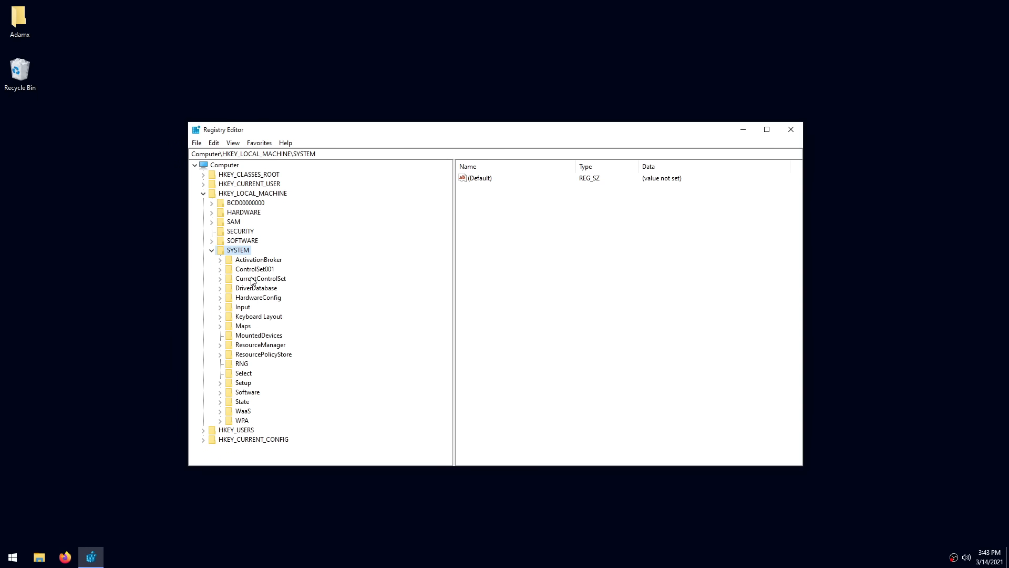
{"action": "left_click", "coordinate": [262, 278]}
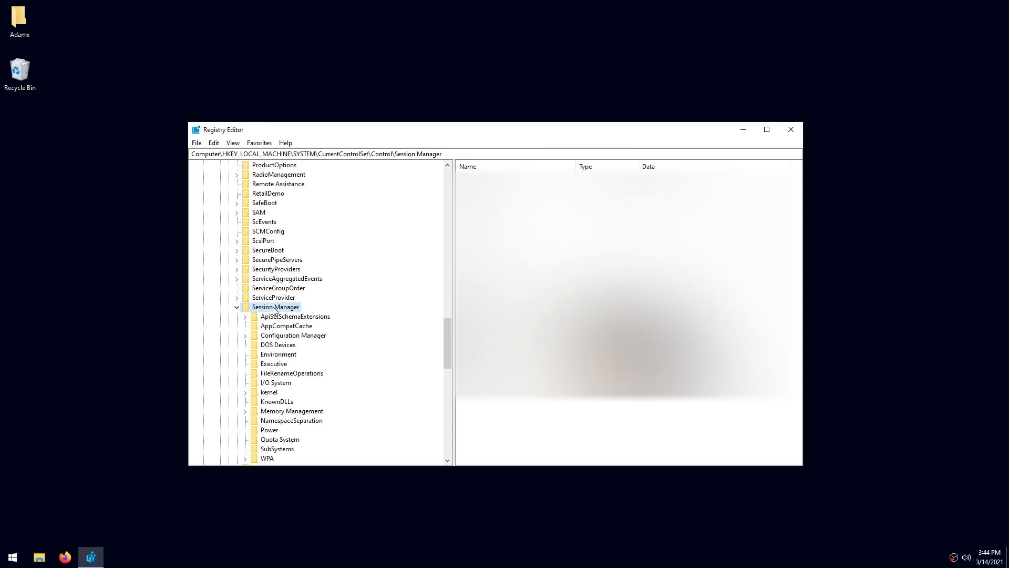
{"action": "scroll", "scroll_direction": "down", "scroll_amount": 3}
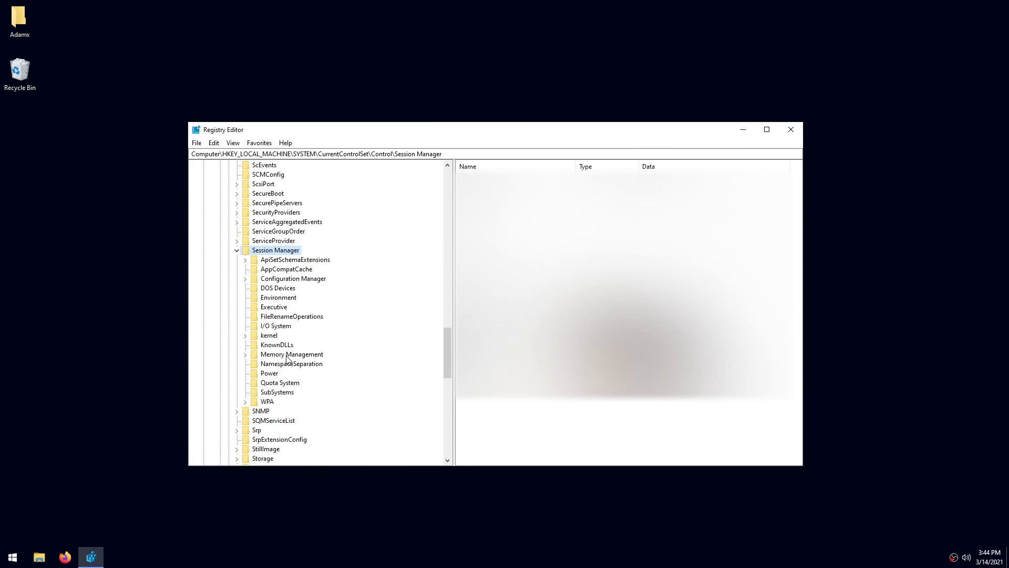
{"action": "left_click", "coordinate": [292, 354]}
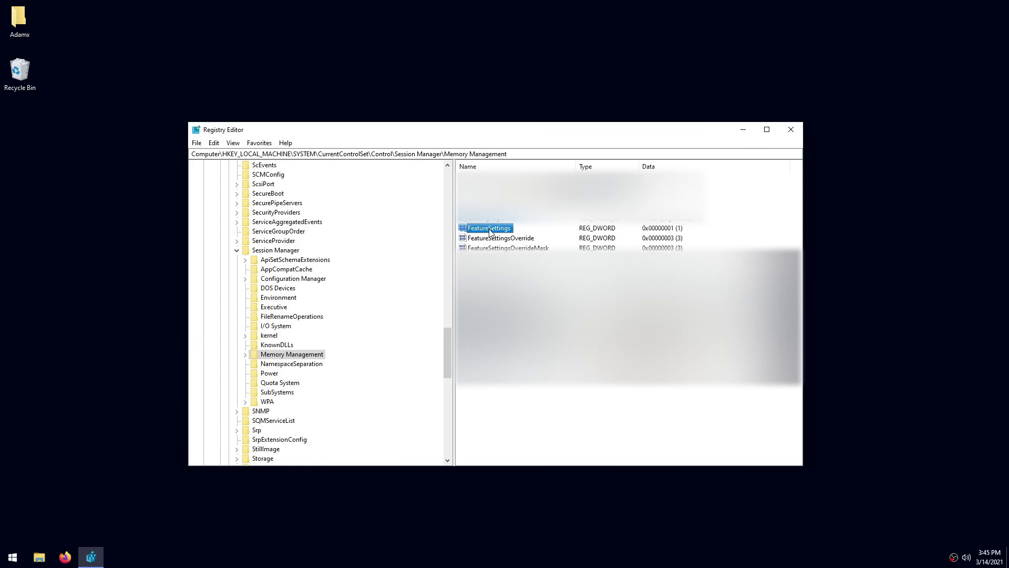
- Change the FeatureSettings value data from 1 to 0
{"action": "double_click", "coordinate": [489, 227]}
{"action": "type", "text": "0"}
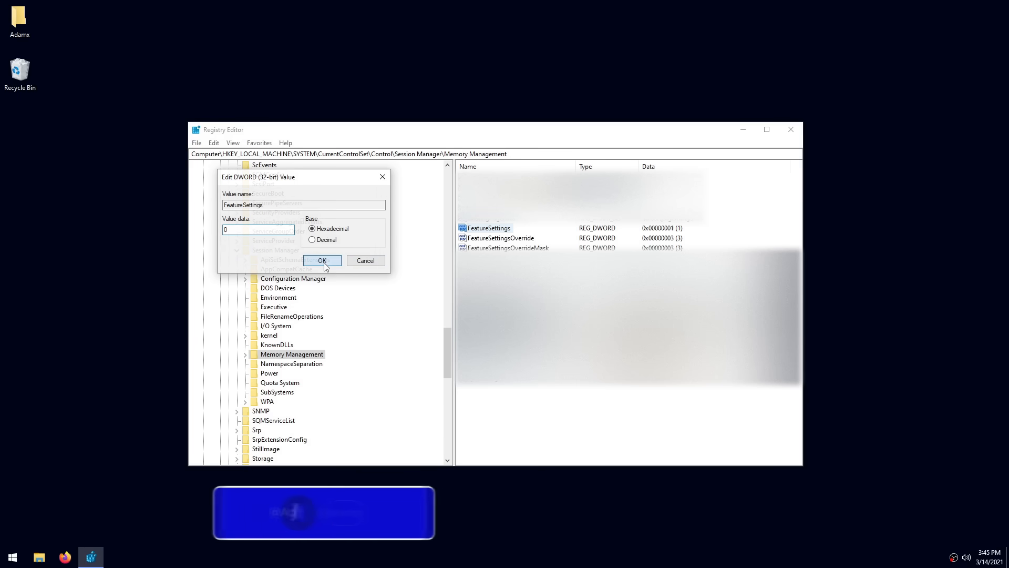
{"action": "left_click", "coordinate": [321, 260]}
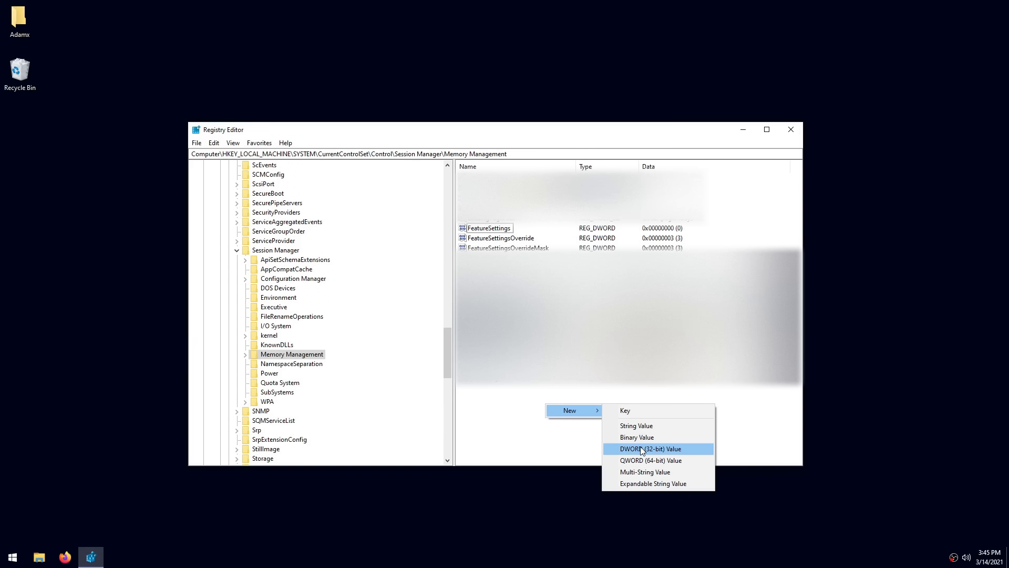
{"action": "left_click", "coordinate": [652, 449]}
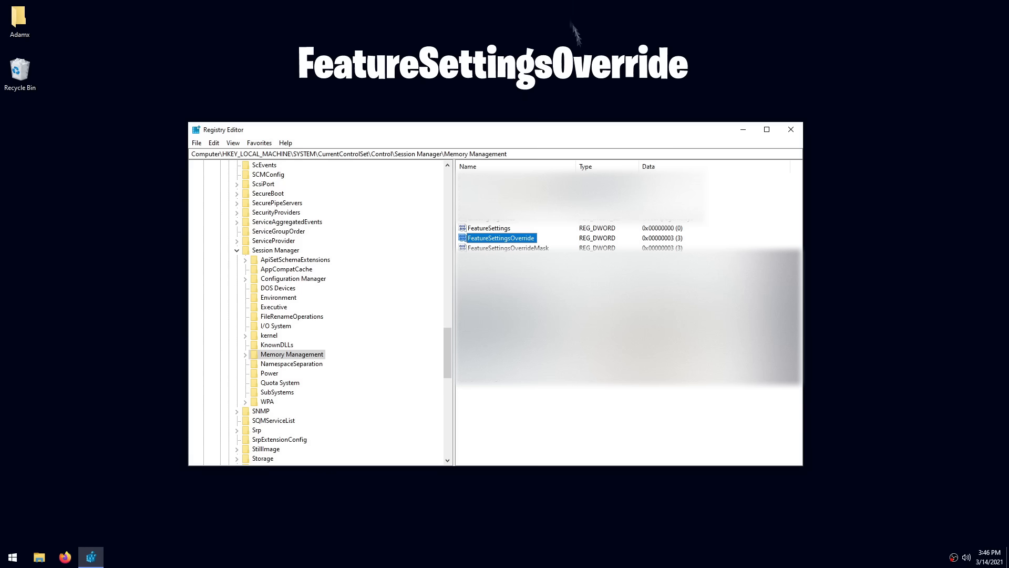
{"action": "double_click", "coordinate": [501, 238]}
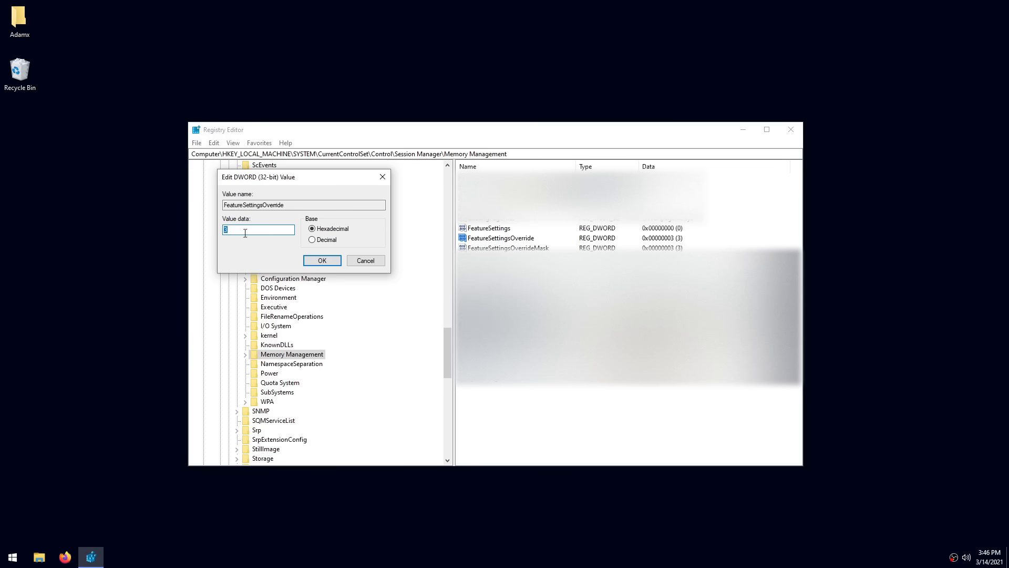
{"action": "mouse_move", "coordinate": [181, 226]}
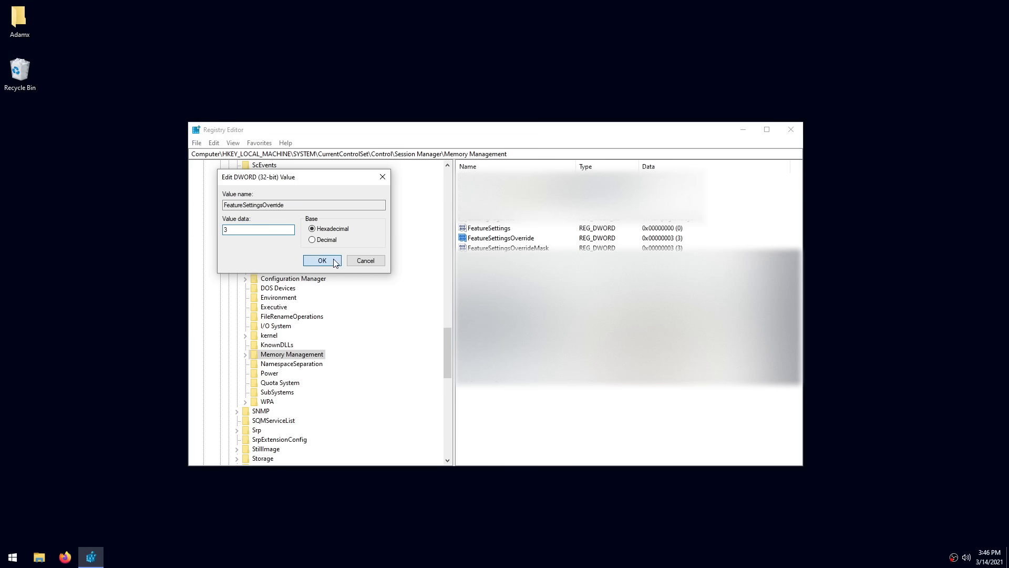
{"action": "left_click", "coordinate": [323, 260]}
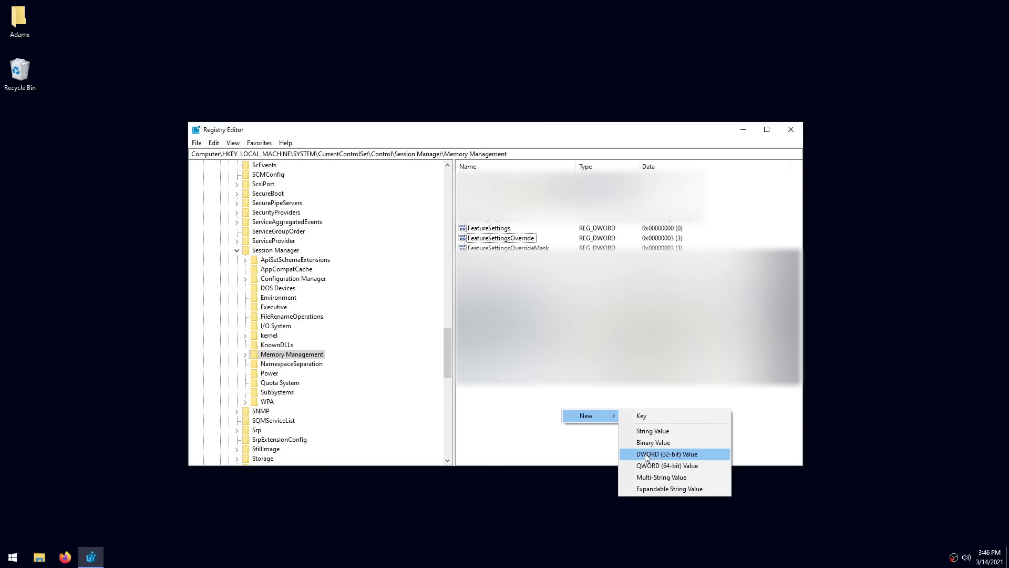
{"action": "left_click", "coordinate": [666, 454]}
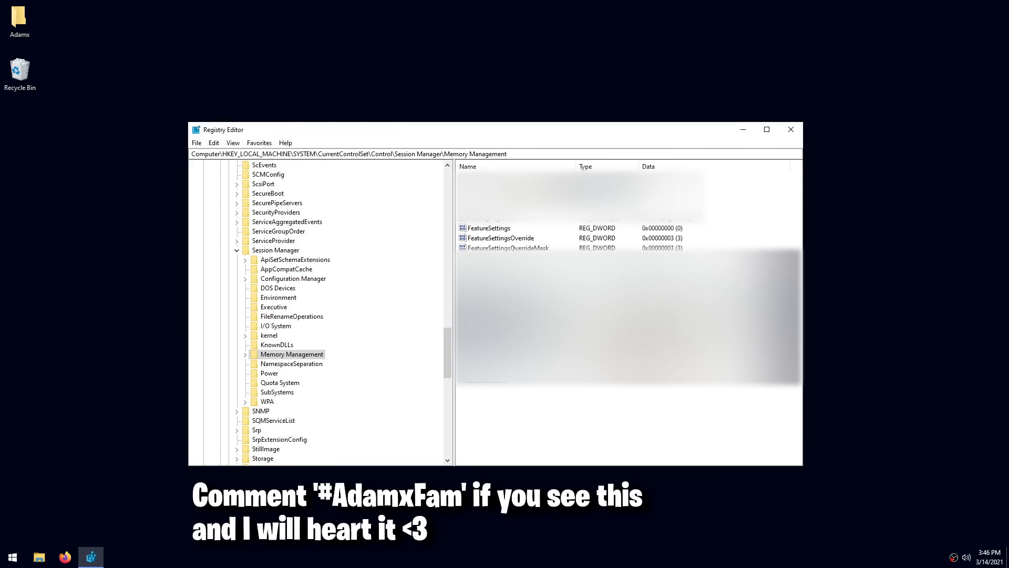
{"action": "double_click", "coordinate": [509, 247]}
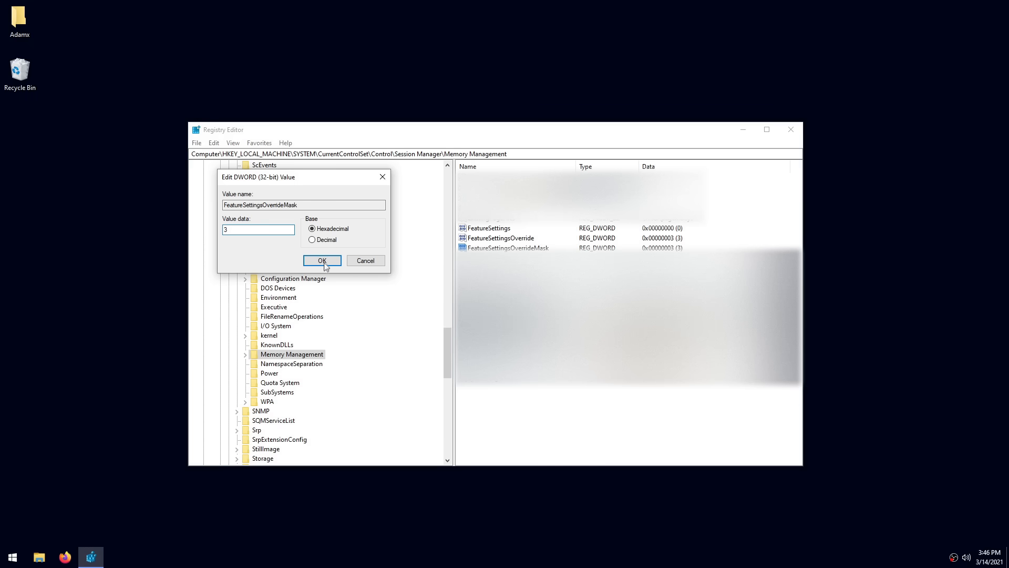
{"action": "left_click", "coordinate": [321, 260]}
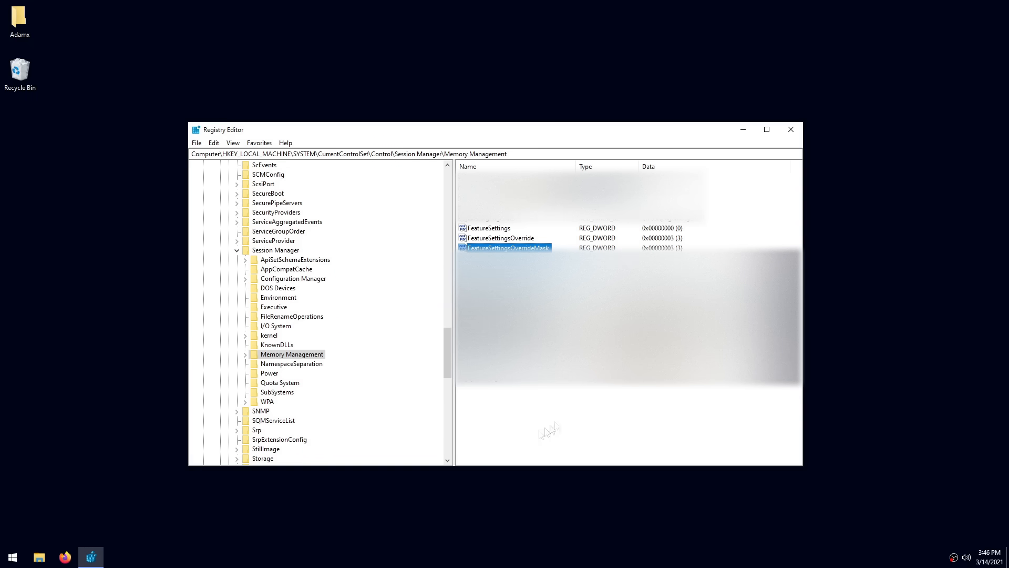